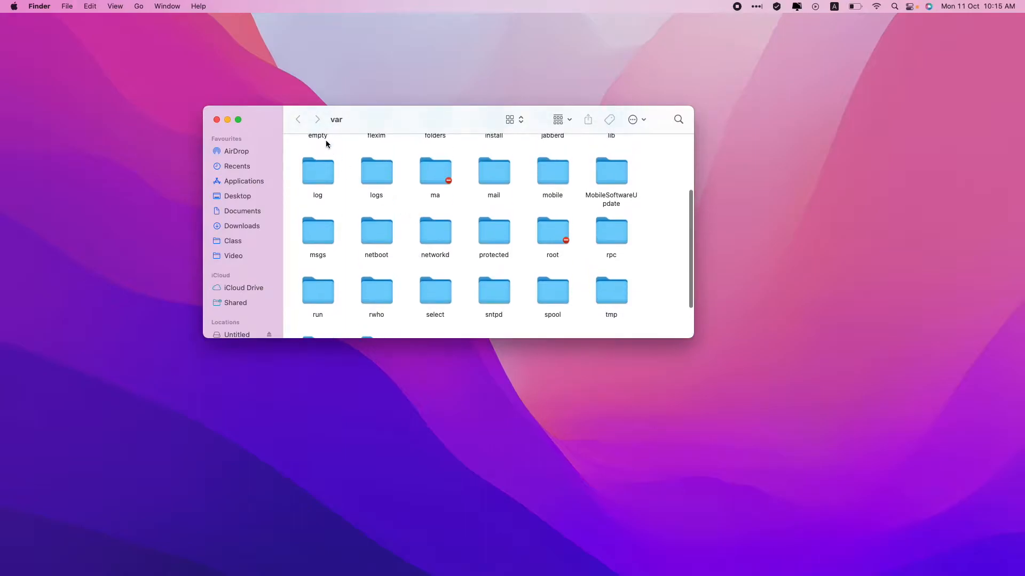
# - Go to /private/var via the path menu and try opening the root folder
pyautogui.click(337, 119)
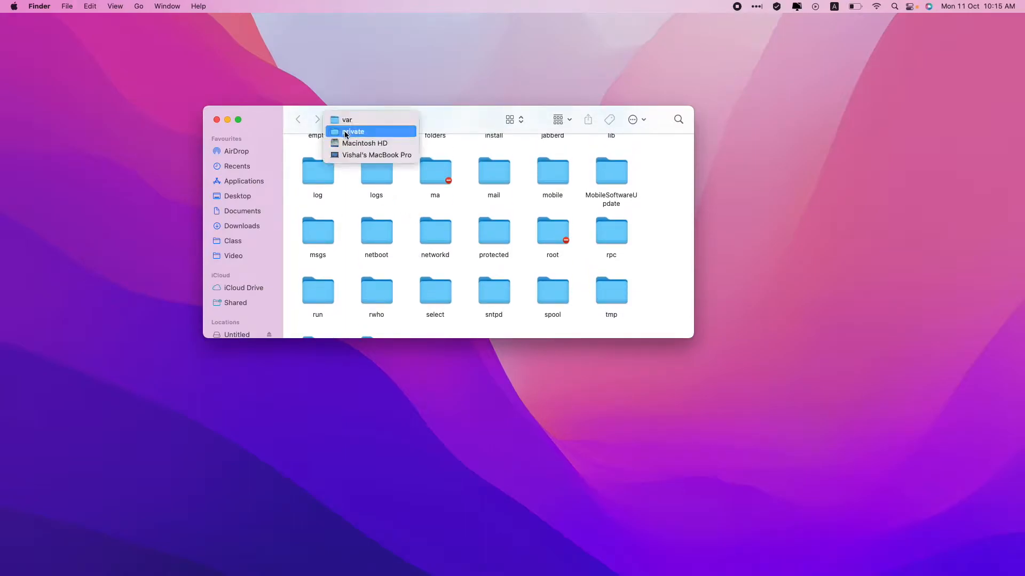
pyautogui.click(355, 131)
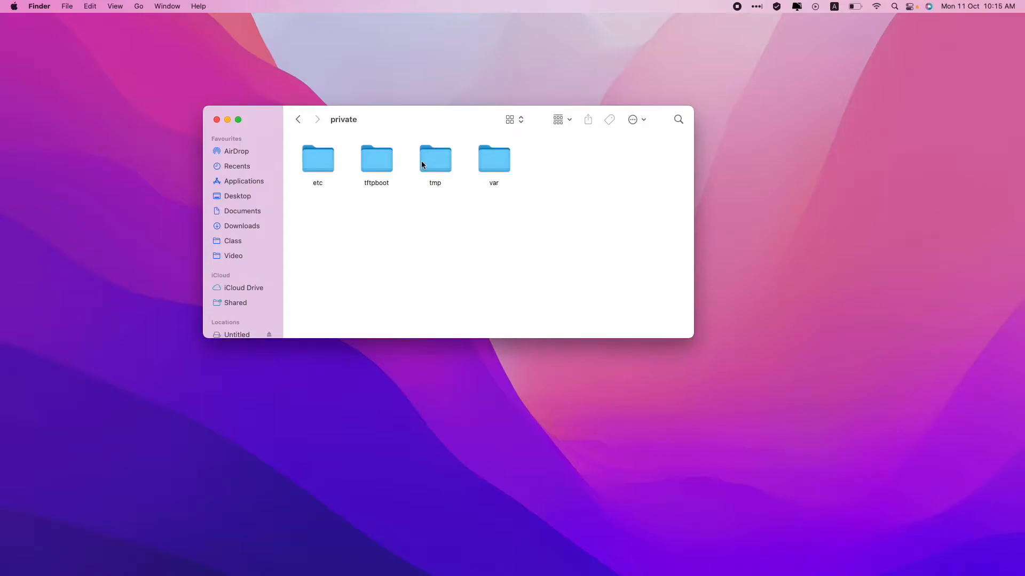
pyautogui.click(493, 158)
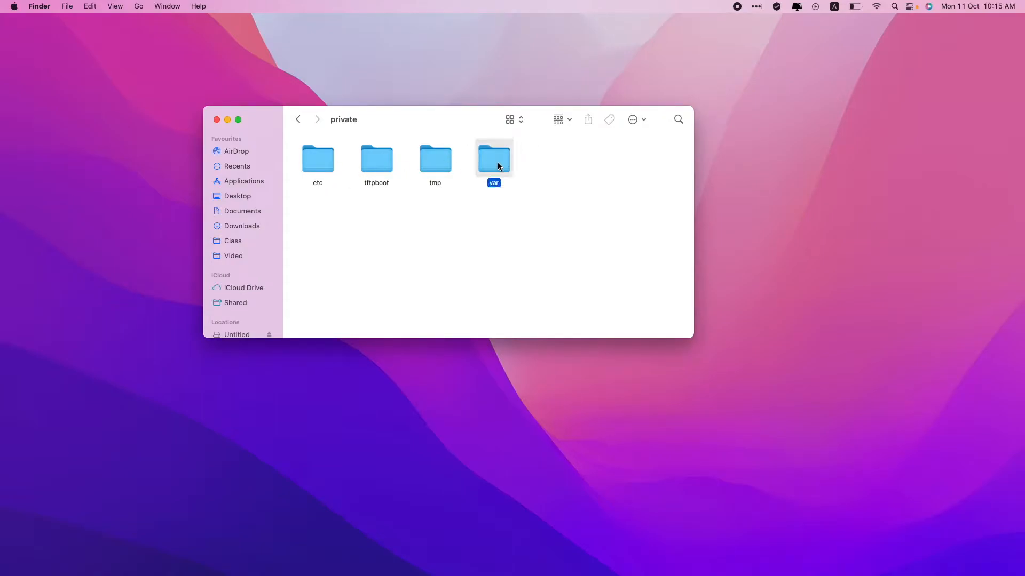
pyautogui.doubleClick(493, 159)
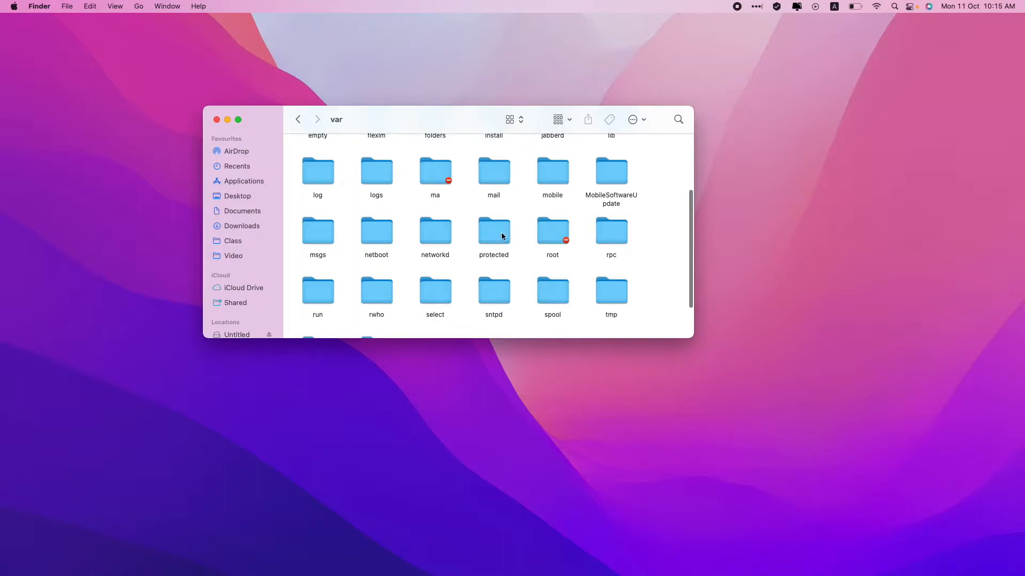
pyautogui.click(552, 235)
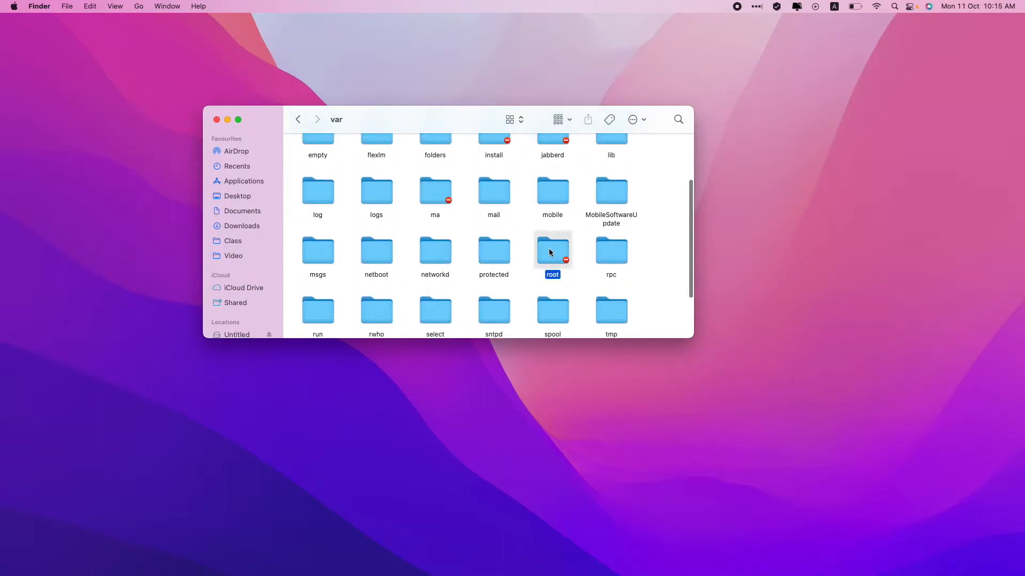
pyautogui.doubleClick(552, 250)
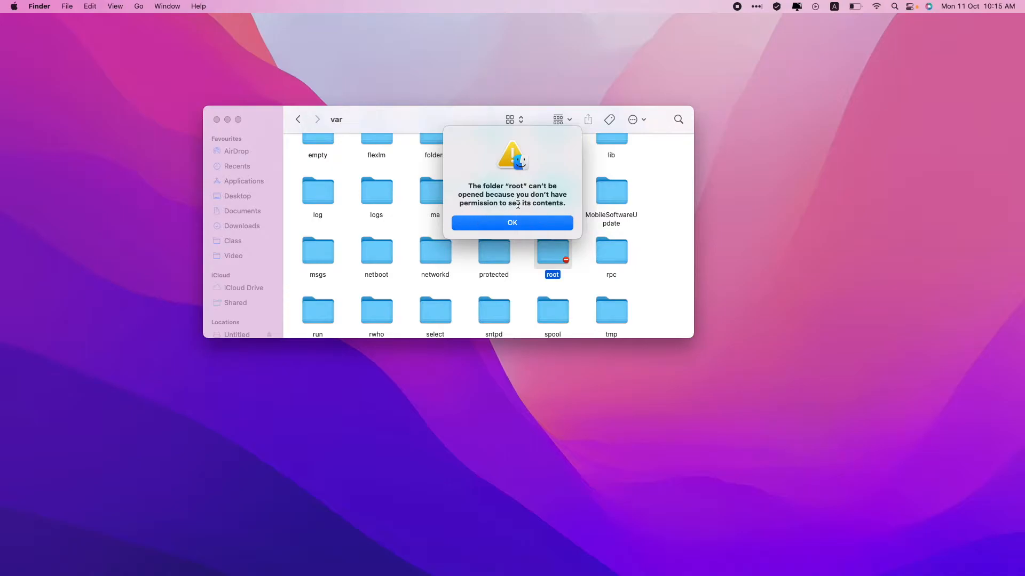
# - Dismiss the permission alert and bring up the root folder's context menu
pyautogui.click(512, 223)
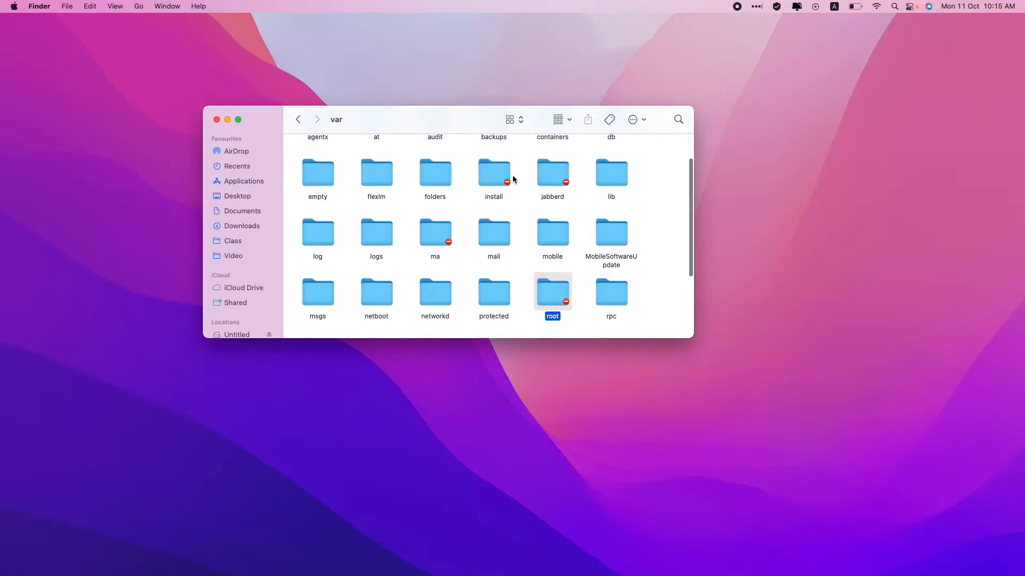
pyautogui.moveTo(451, 247)
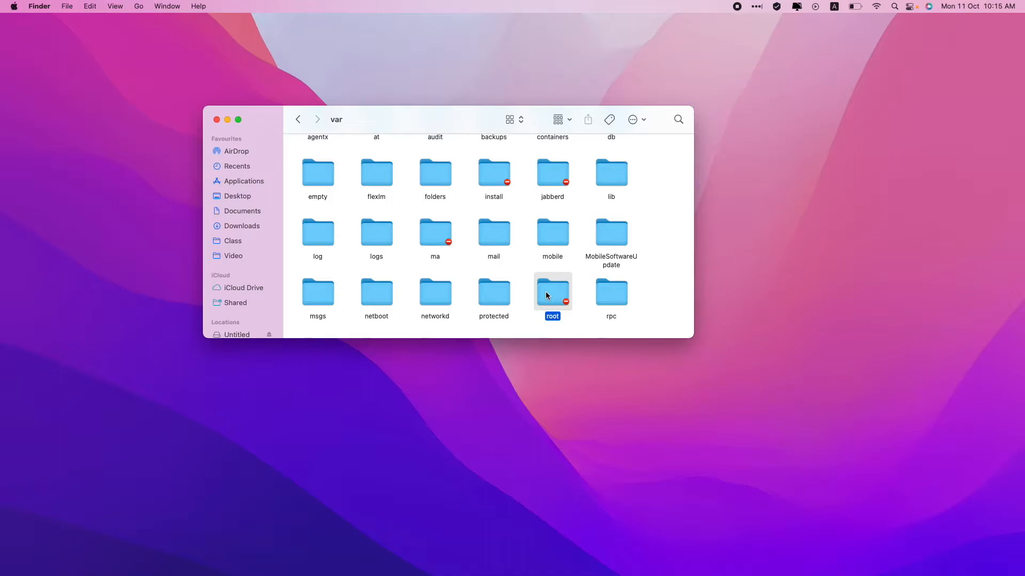
pyautogui.rightClick(552, 292)
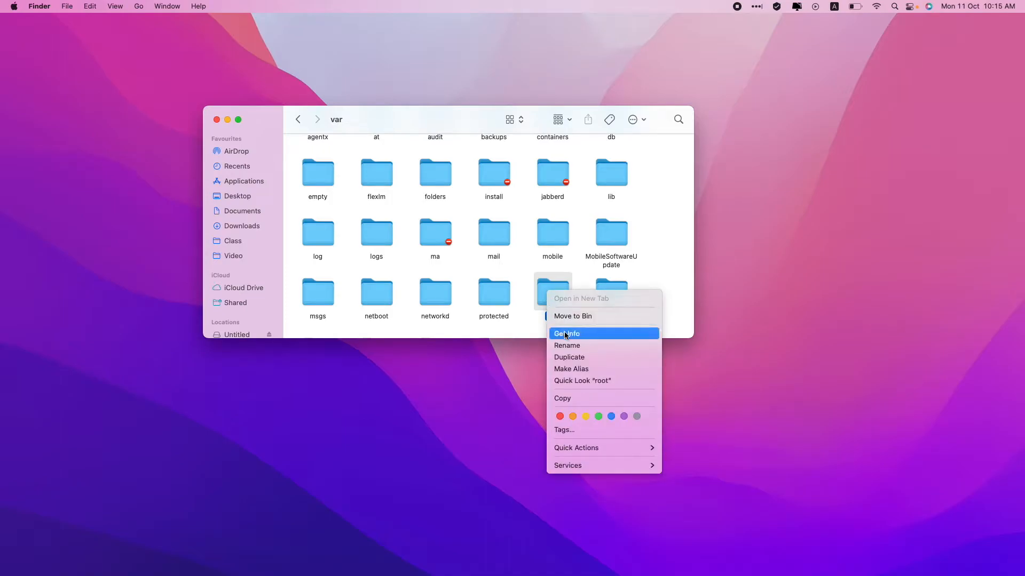
# - Open Get Info for root and unlock Sharing & Permissions with the admin password
pyautogui.click(566, 333)
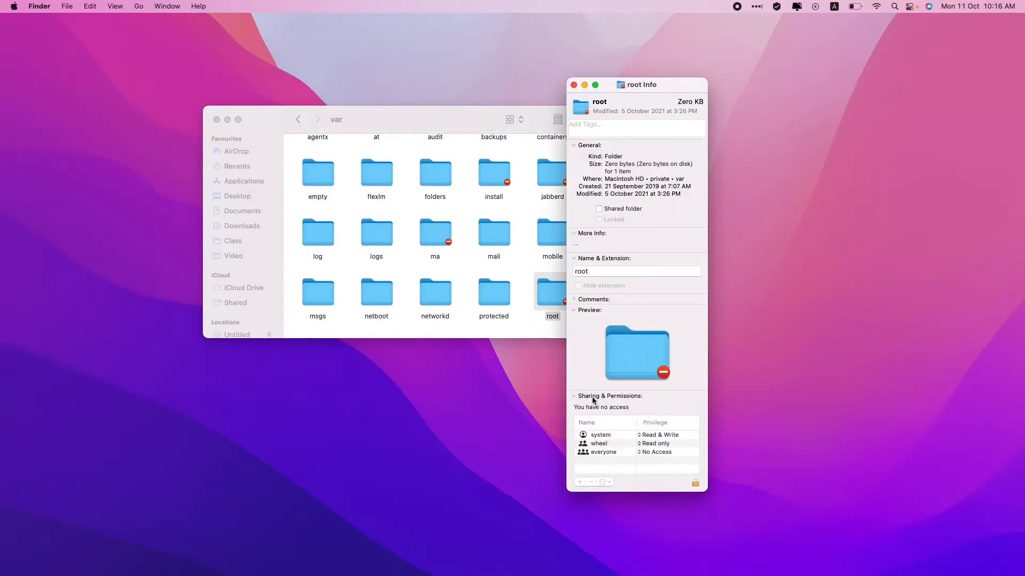
pyautogui.moveTo(621, 410)
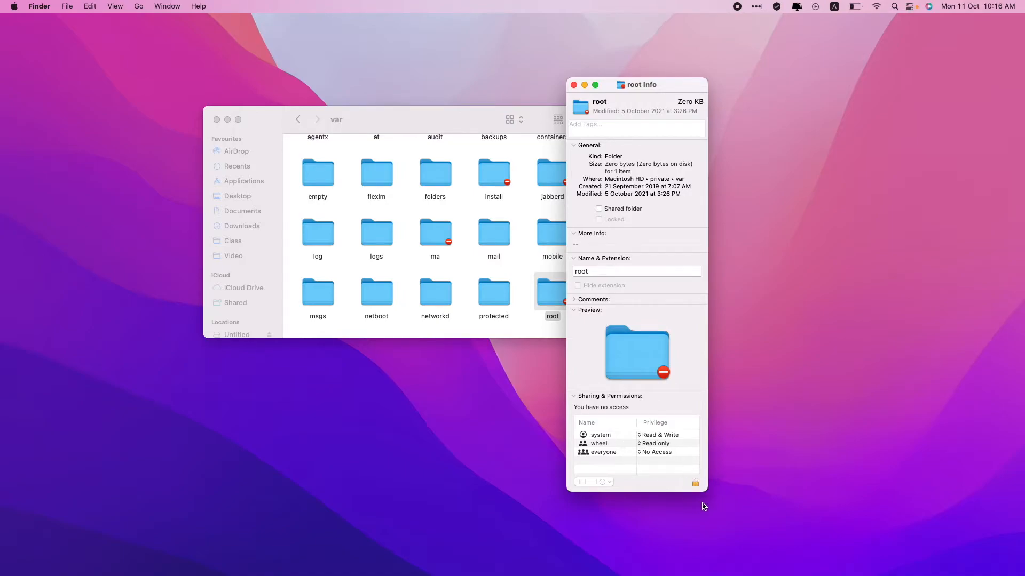
pyautogui.moveTo(688, 487)
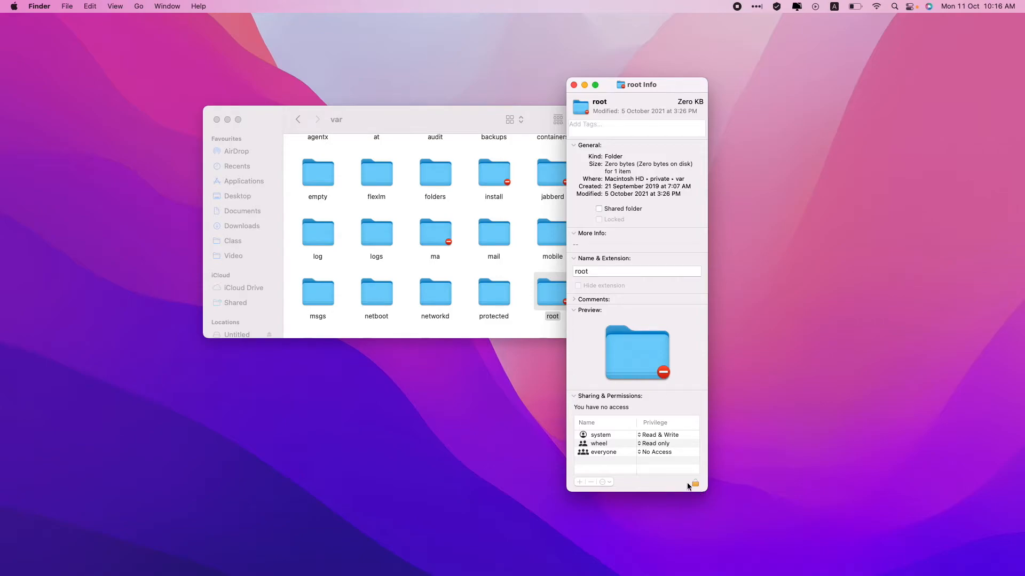
pyautogui.click(695, 483)
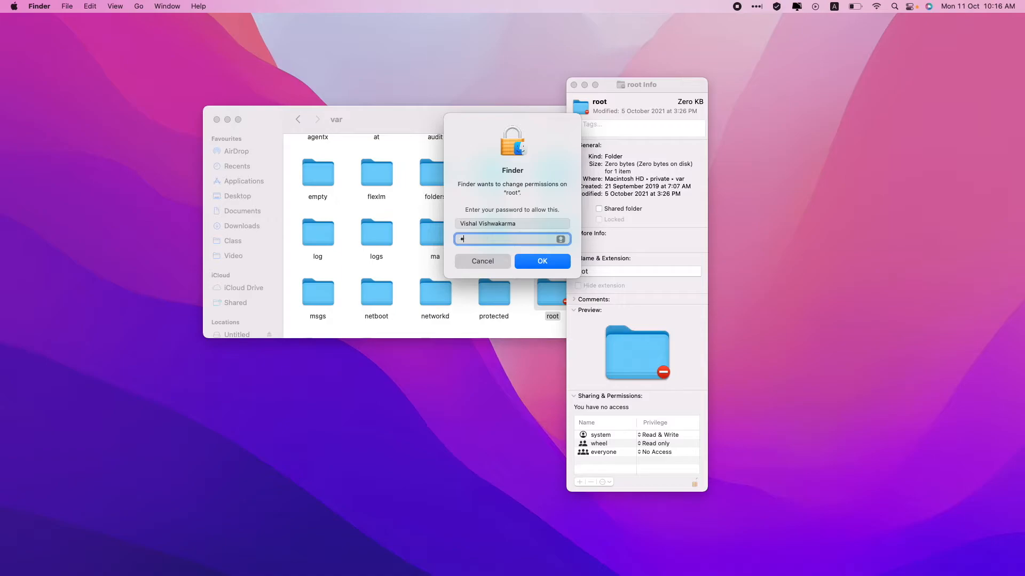
pyautogui.click(542, 261)
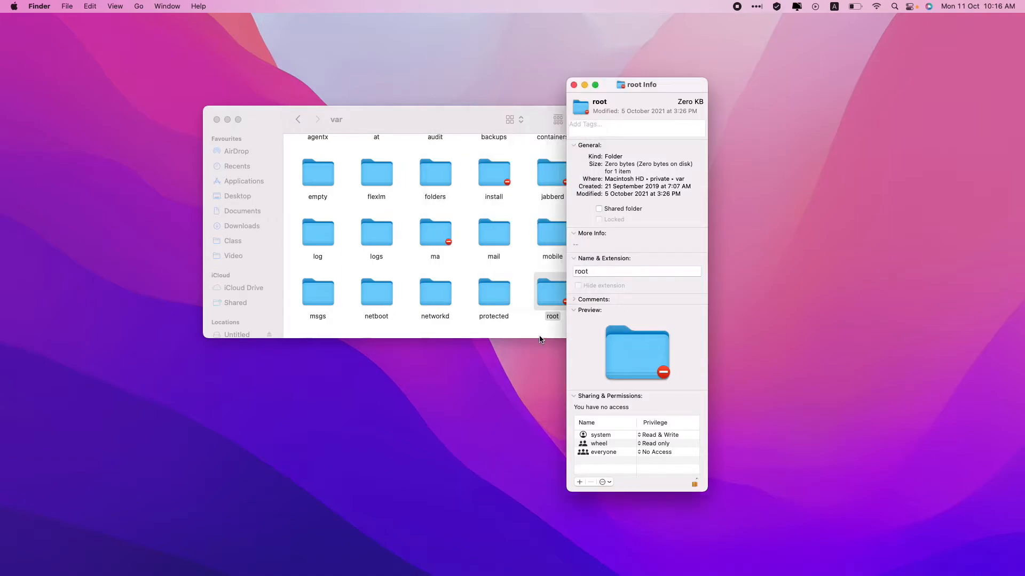
pyautogui.moveTo(585, 480)
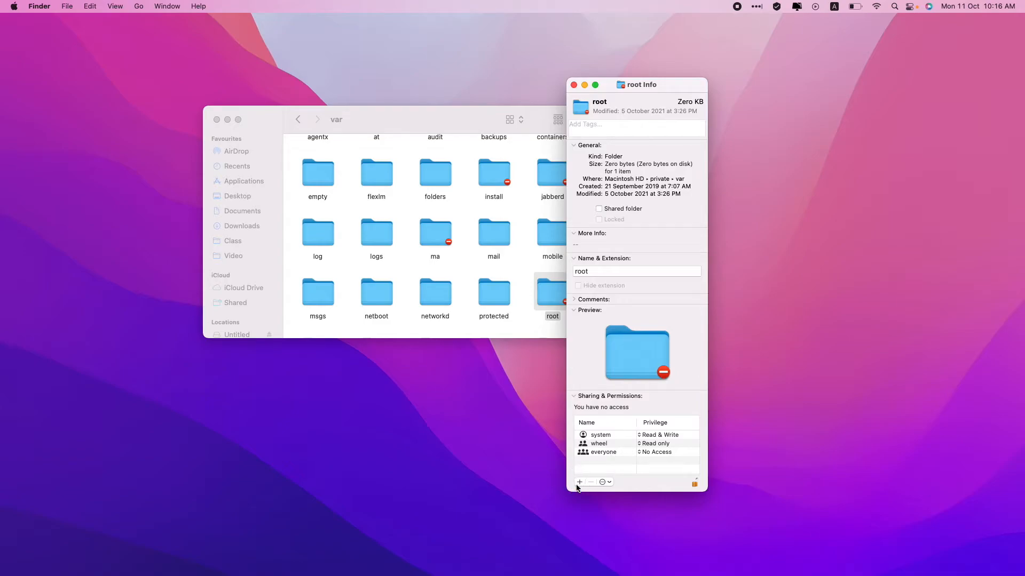
# - Add the current user account to root's permissions with read-only access, then close Info
pyautogui.click(579, 483)
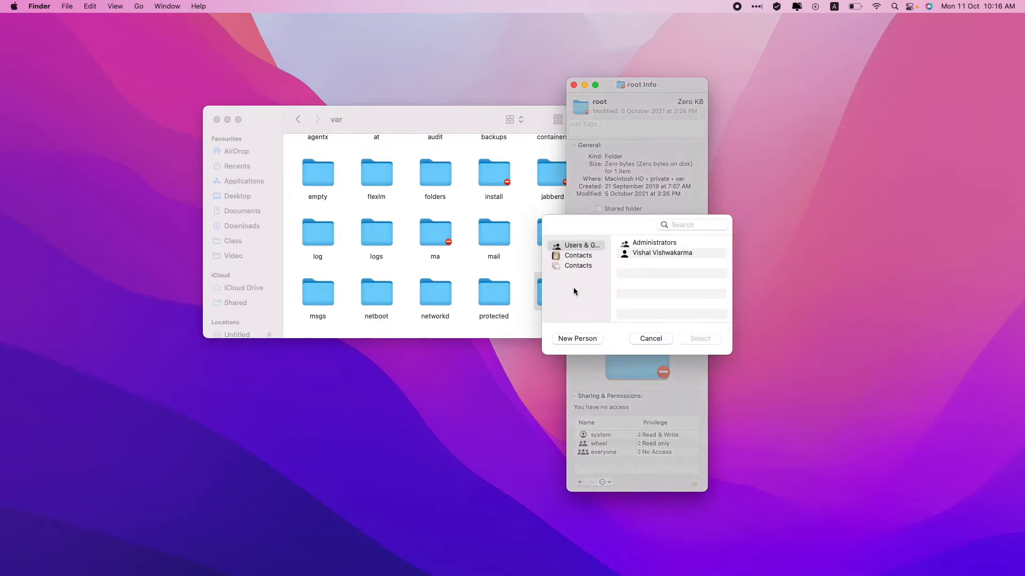
pyautogui.click(578, 256)
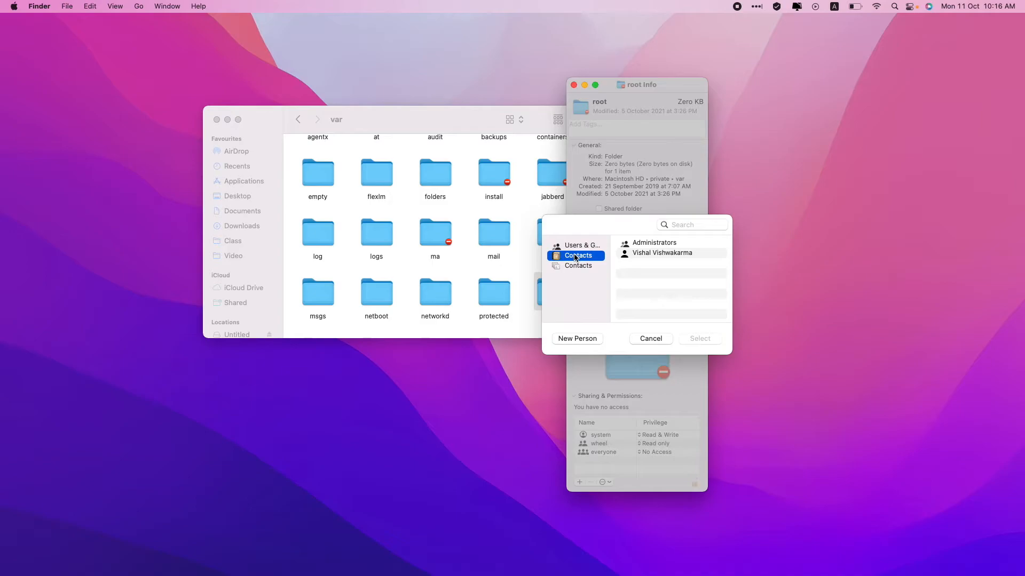
pyautogui.click(581, 245)
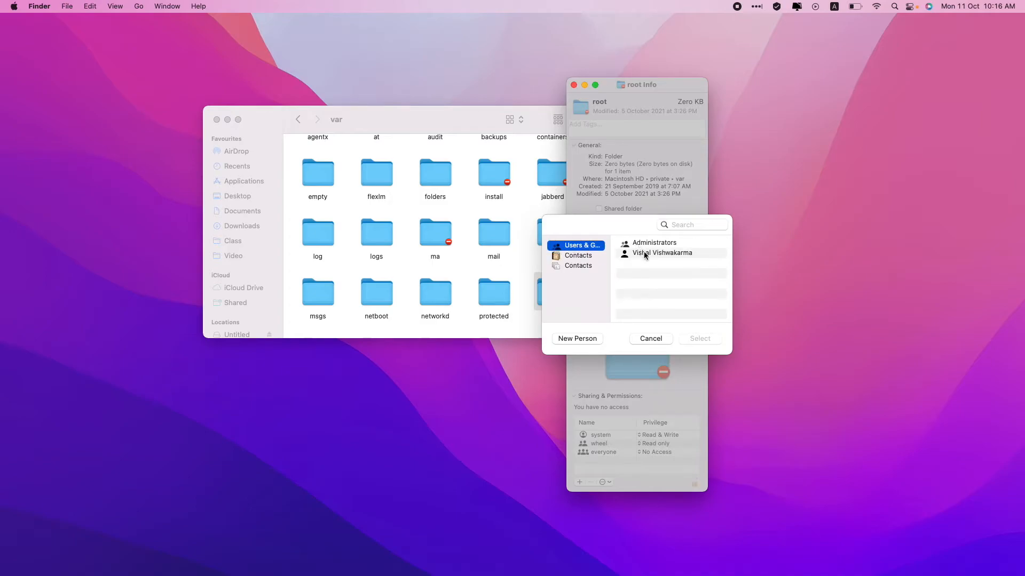
pyautogui.click(662, 253)
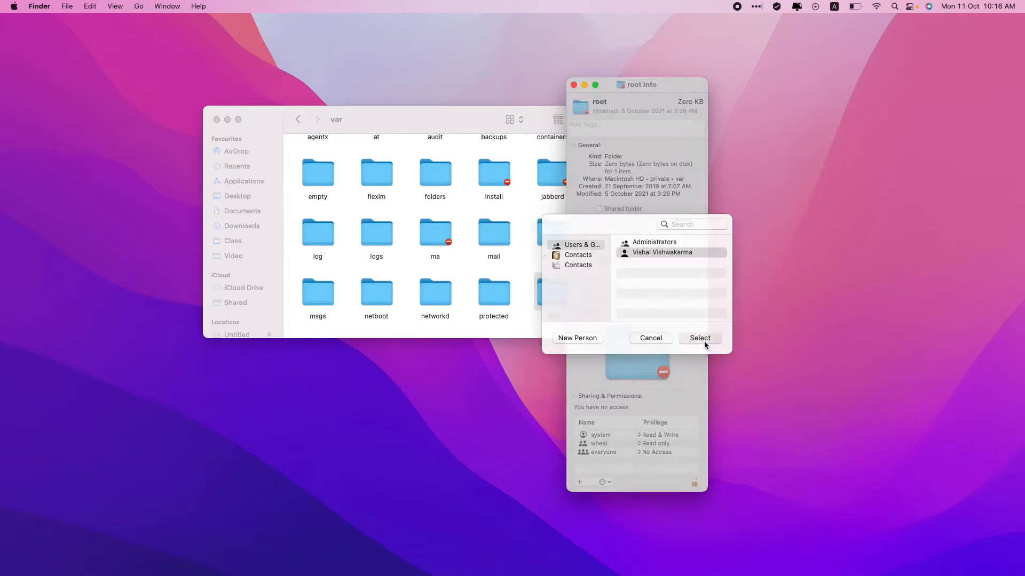
pyautogui.click(699, 337)
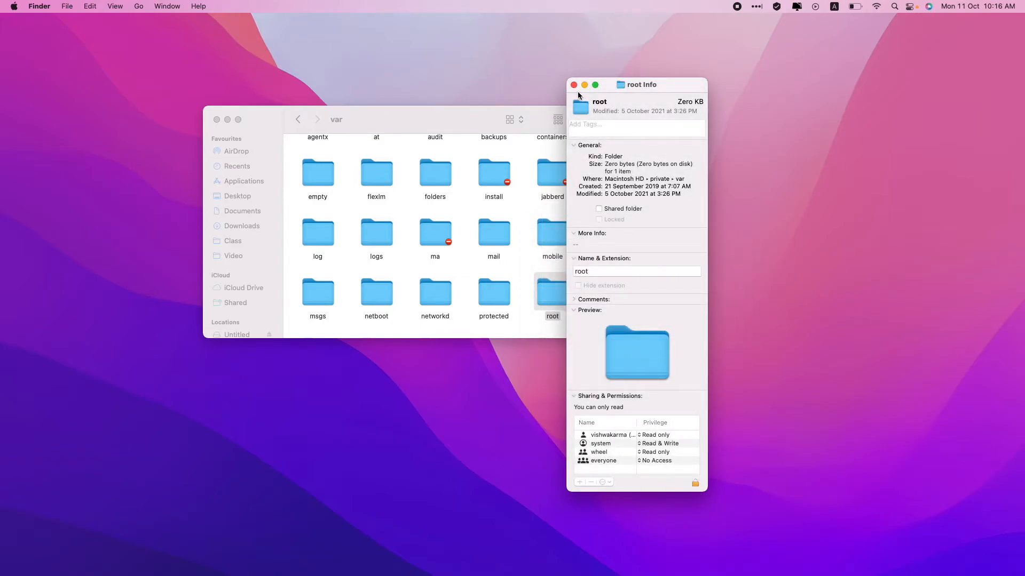
pyautogui.click(574, 84)
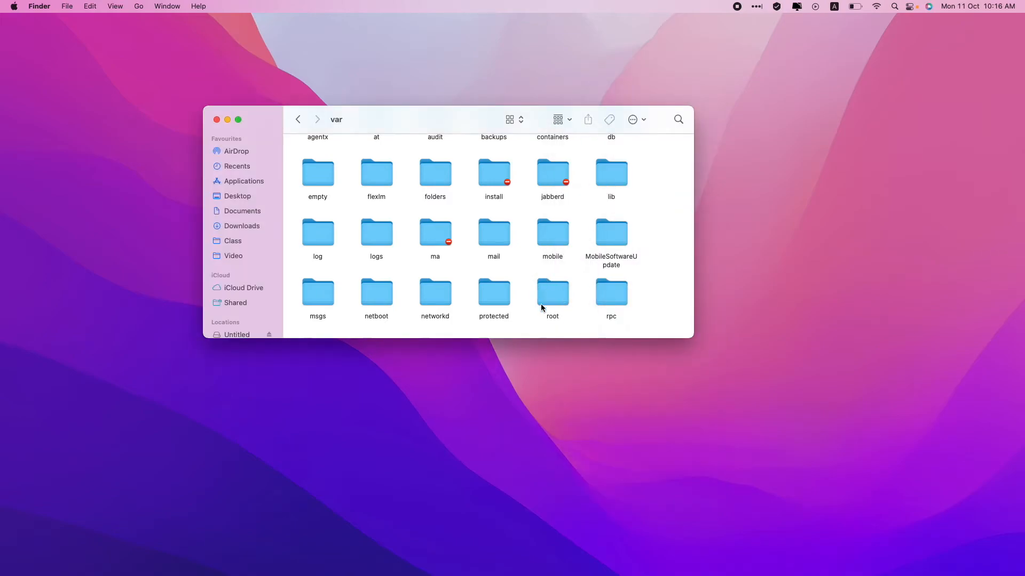
# - Open root, attempt to open Library, and bring up Library's context menu
pyautogui.doubleClick(552, 293)
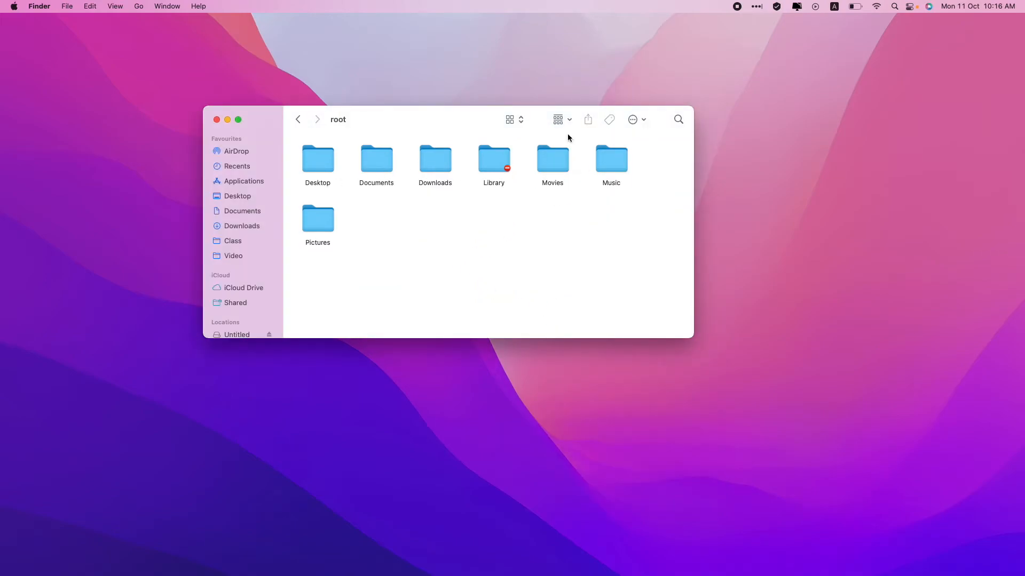
pyautogui.moveTo(578, 146)
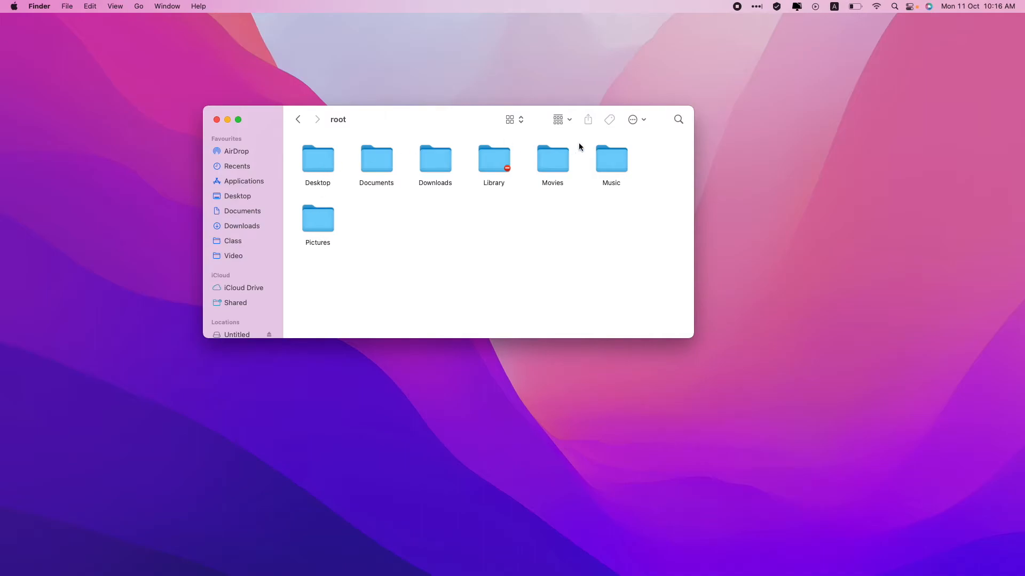
pyautogui.click(376, 160)
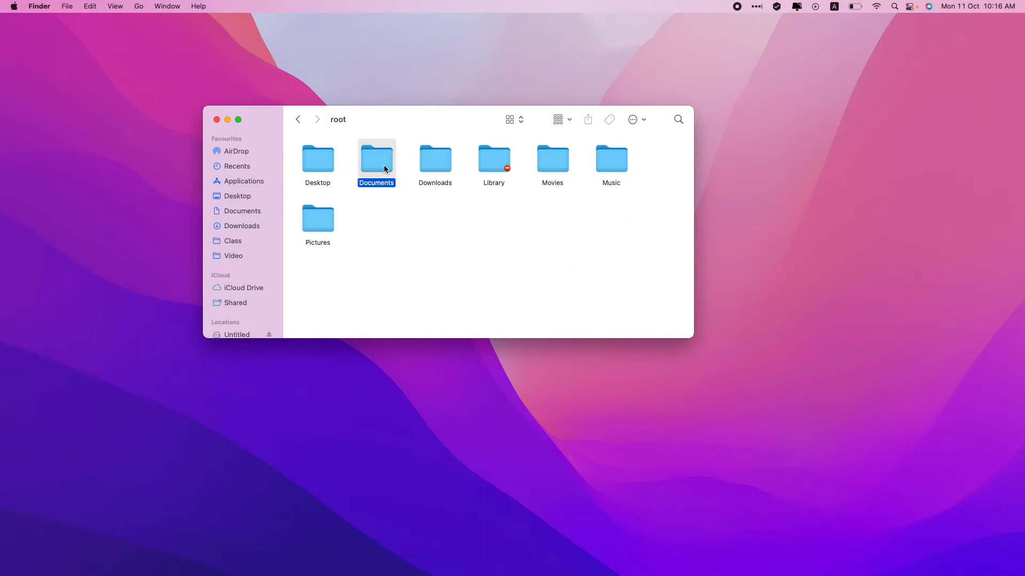
pyautogui.click(434, 160)
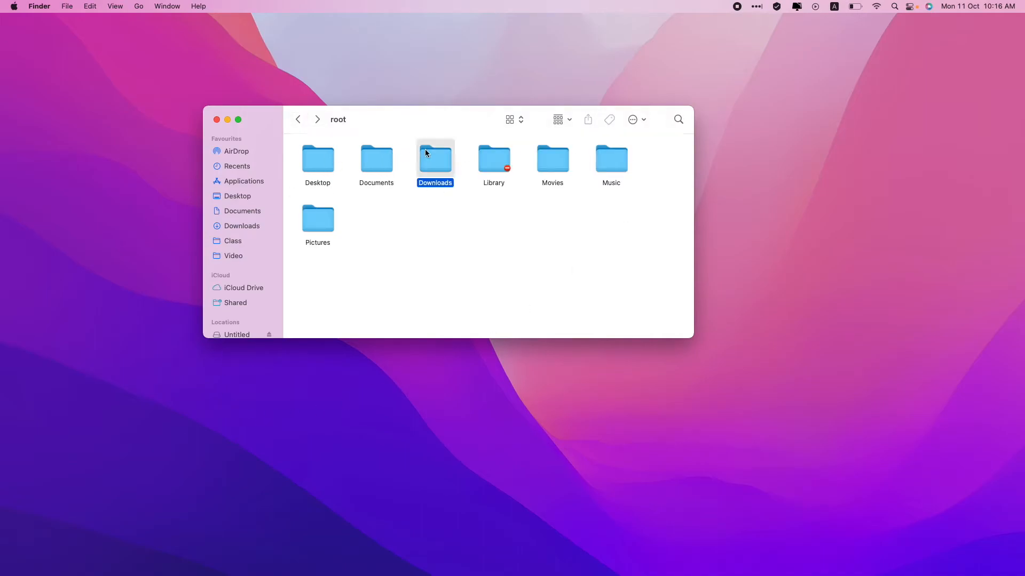
pyautogui.doubleClick(493, 160)
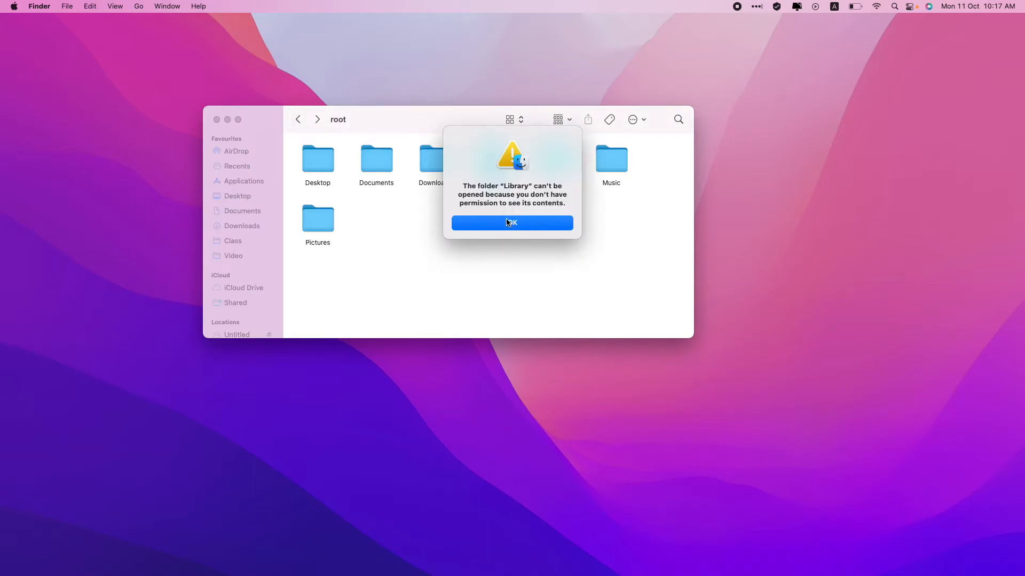
pyautogui.rightClick(493, 161)
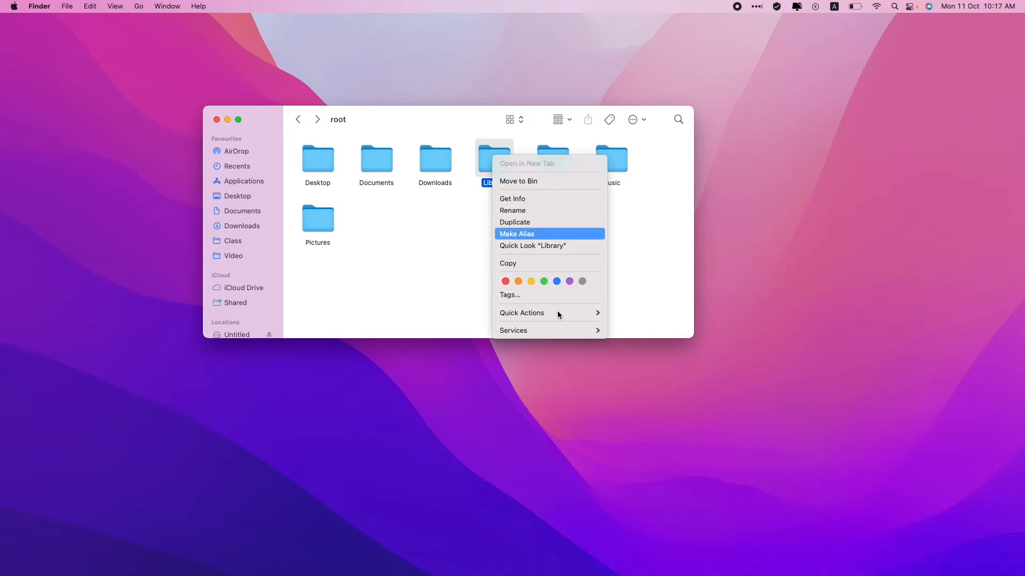
# - In Library's Get Info, unlock with the password, add the current user, and close the window
pyautogui.click(516, 234)
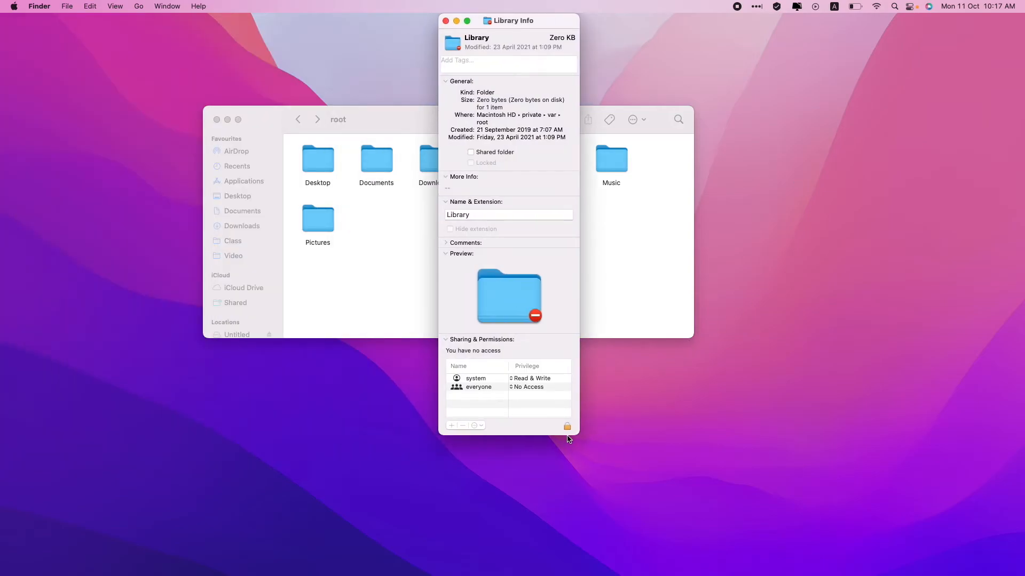
pyautogui.click(567, 425)
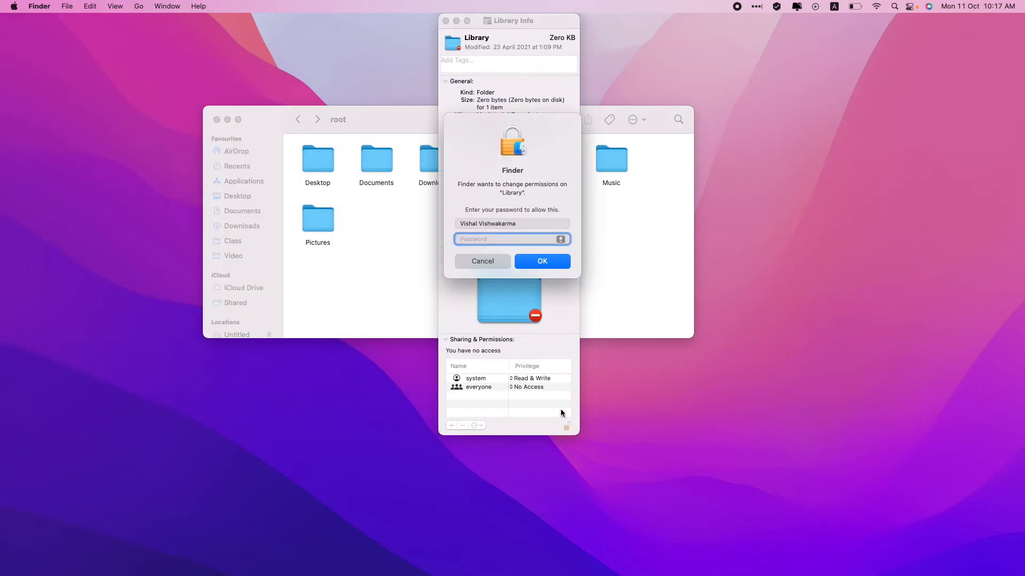
pyautogui.write('••••')
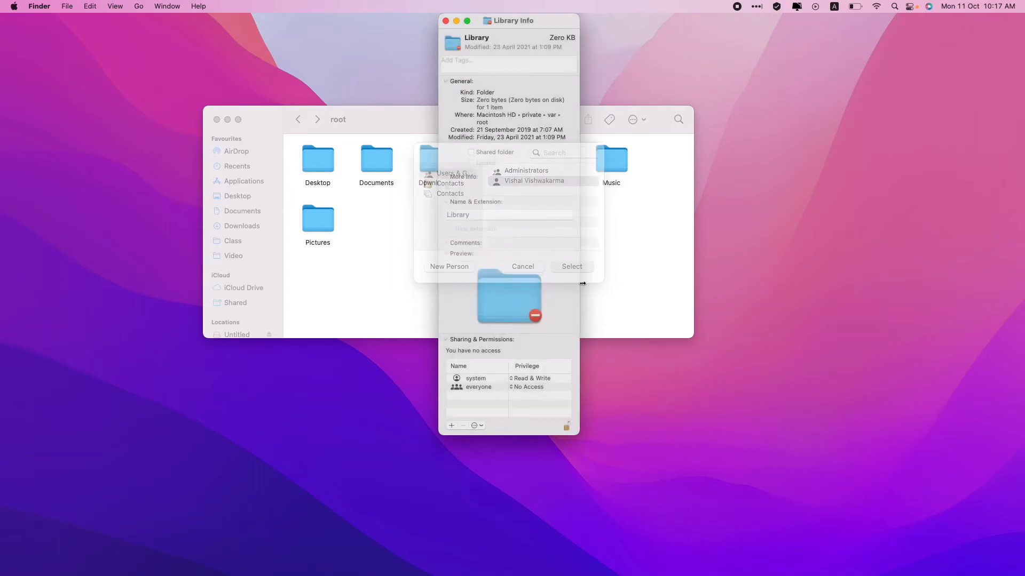
pyautogui.click(570, 266)
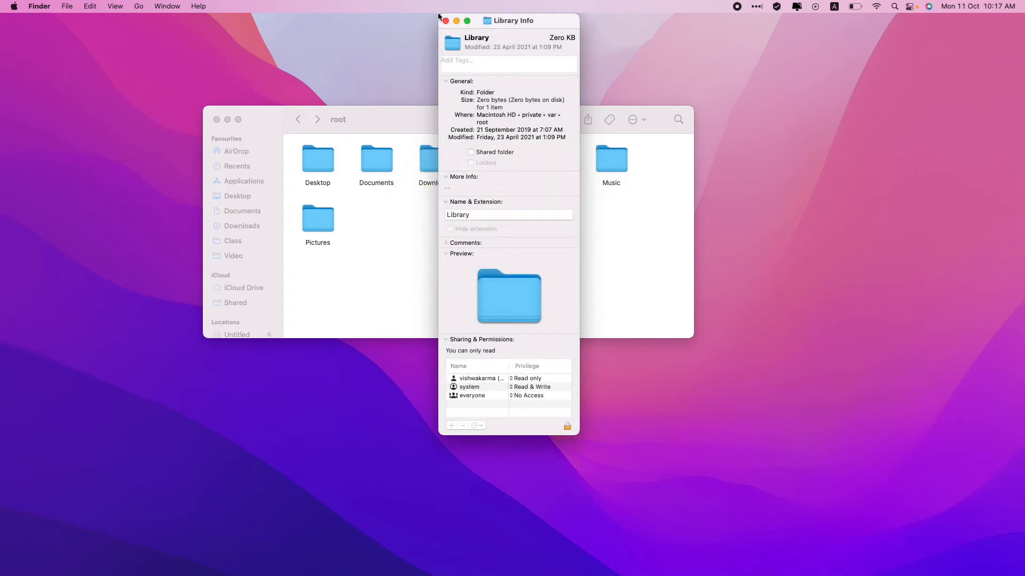
pyautogui.click(446, 20)
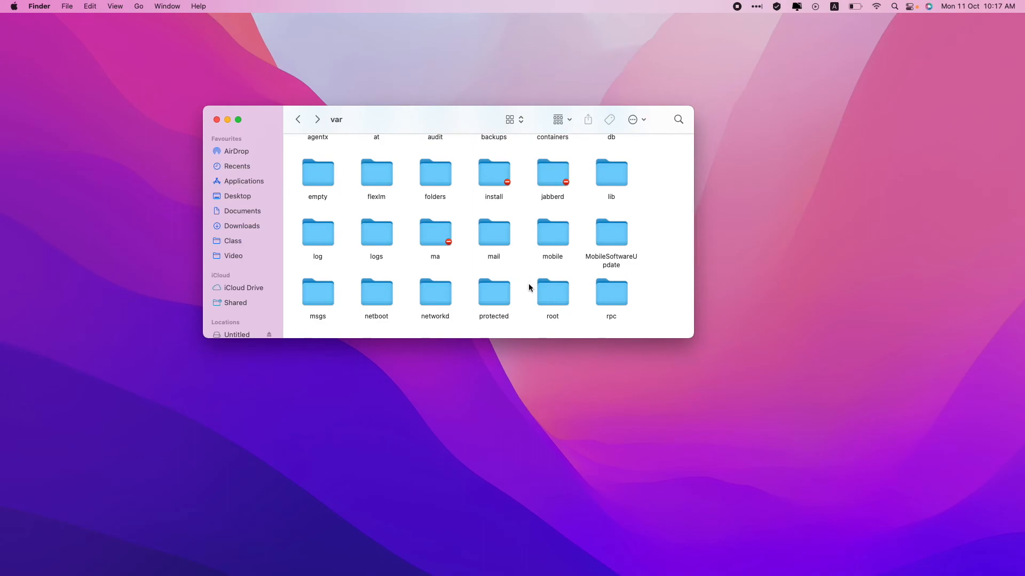
pyautogui.moveTo(525, 295)
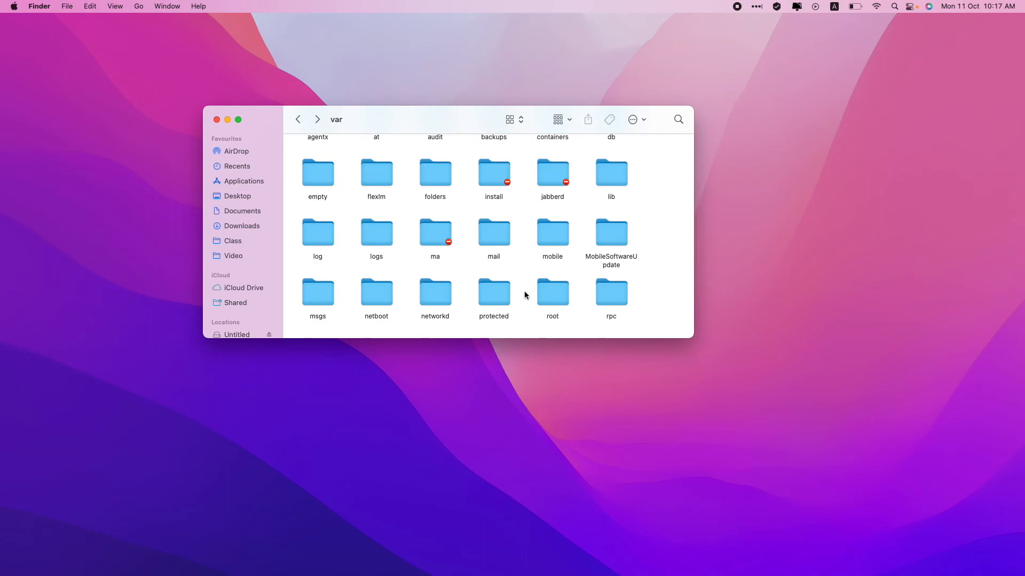
pyautogui.moveTo(553, 292)
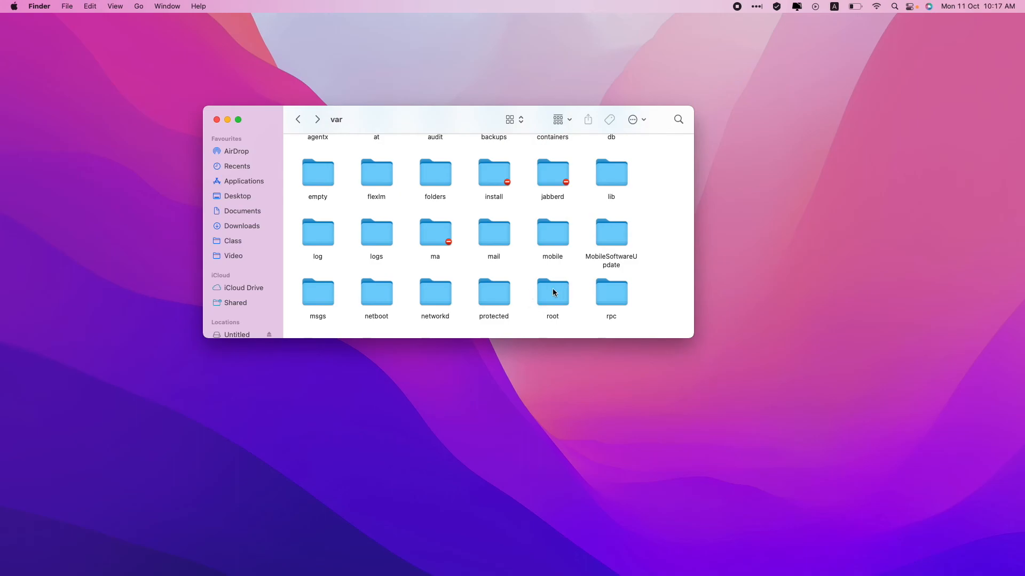
pyautogui.moveTo(560, 303)
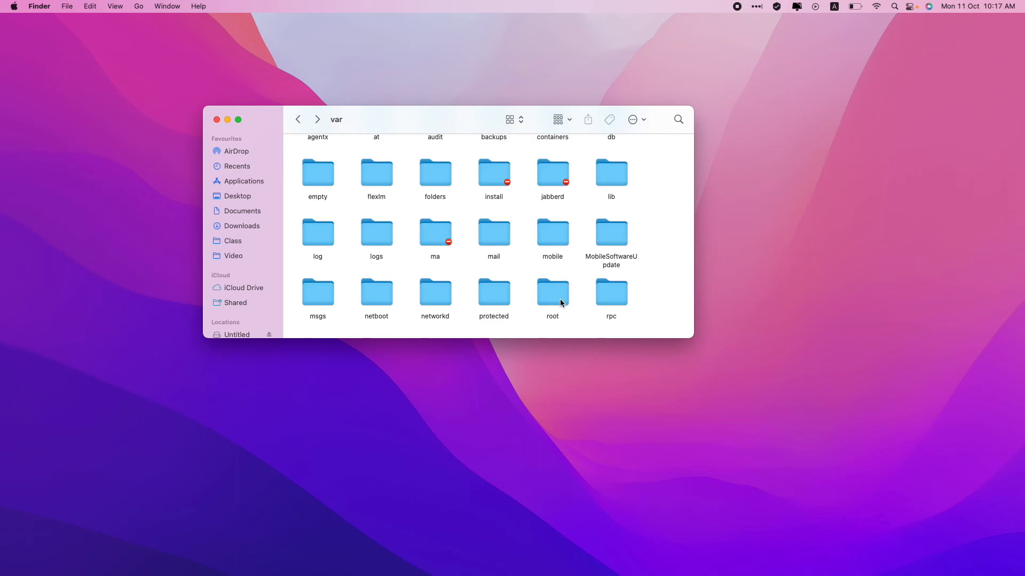